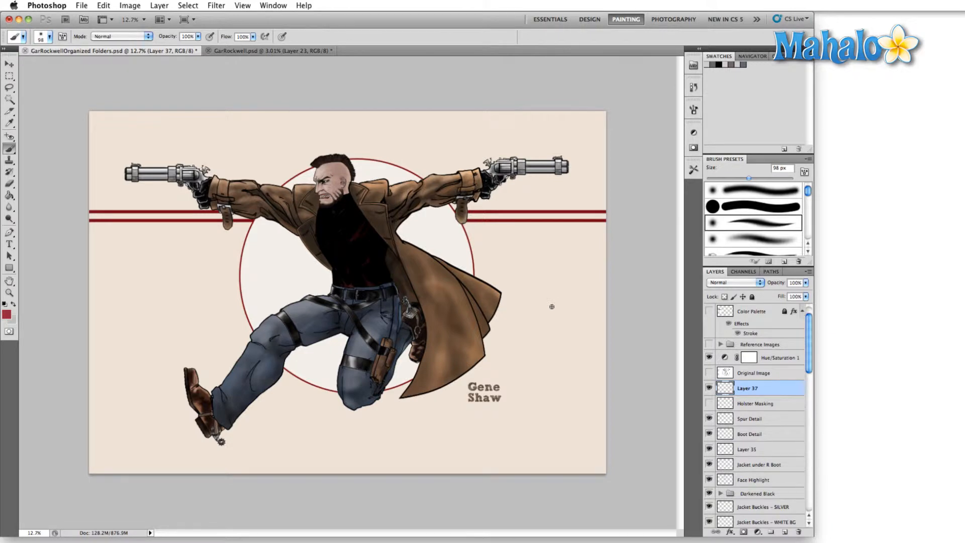
mouse_move(546, 302)
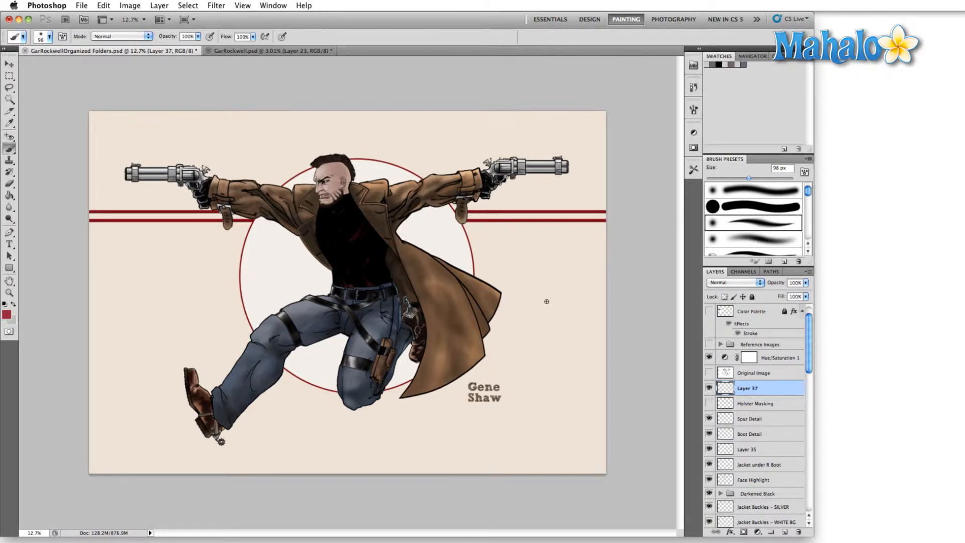
mouse_move(533, 298)
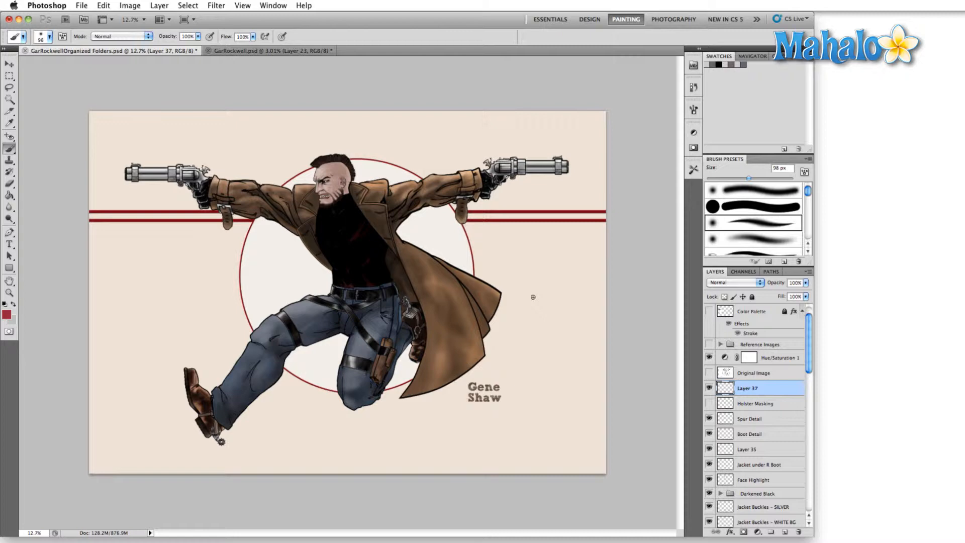
mouse_move(359, 221)
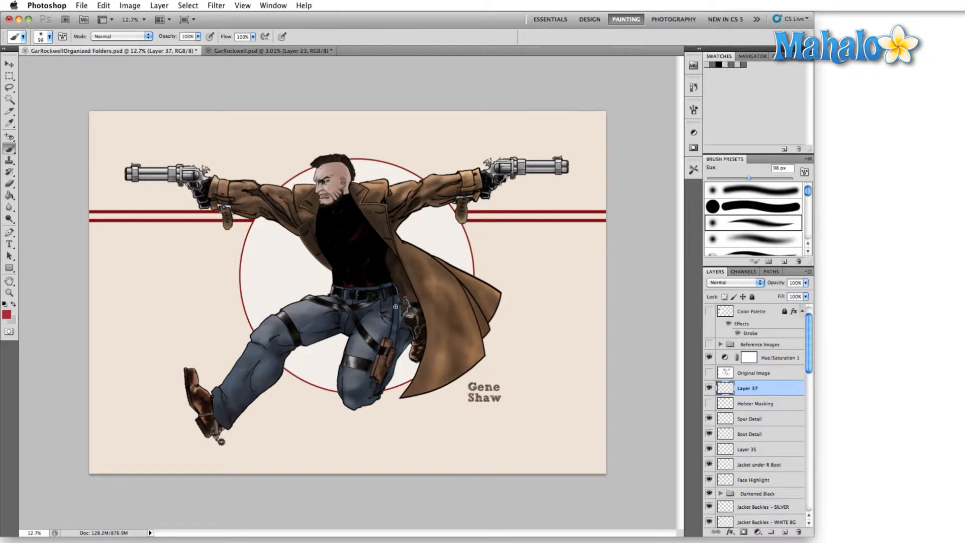
mouse_move(392, 303)
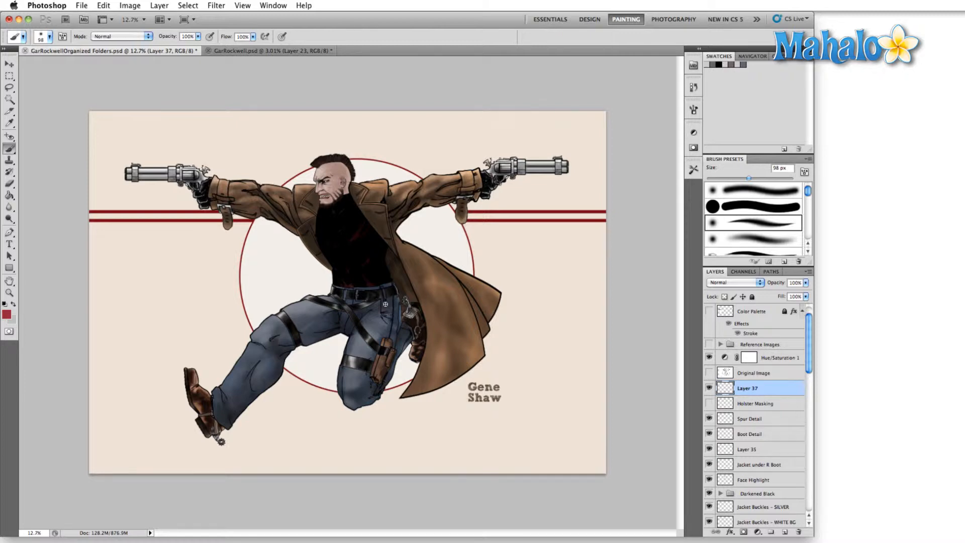
mouse_move(392, 320)
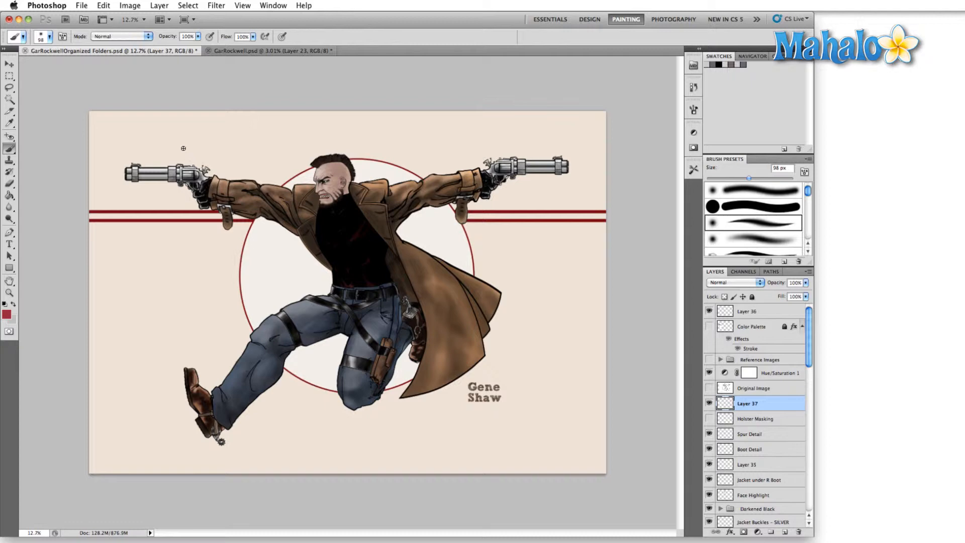
mouse_move(118, 138)
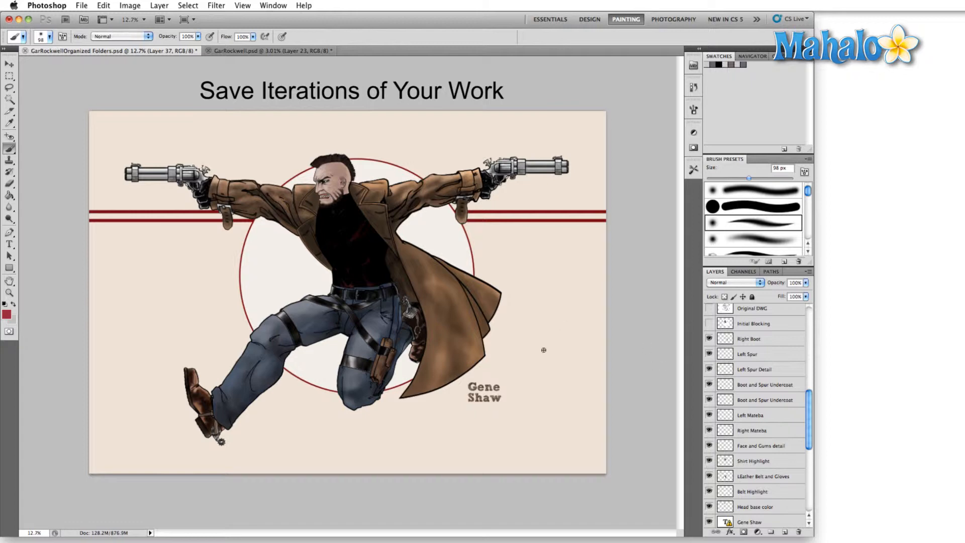
mouse_move(193, 139)
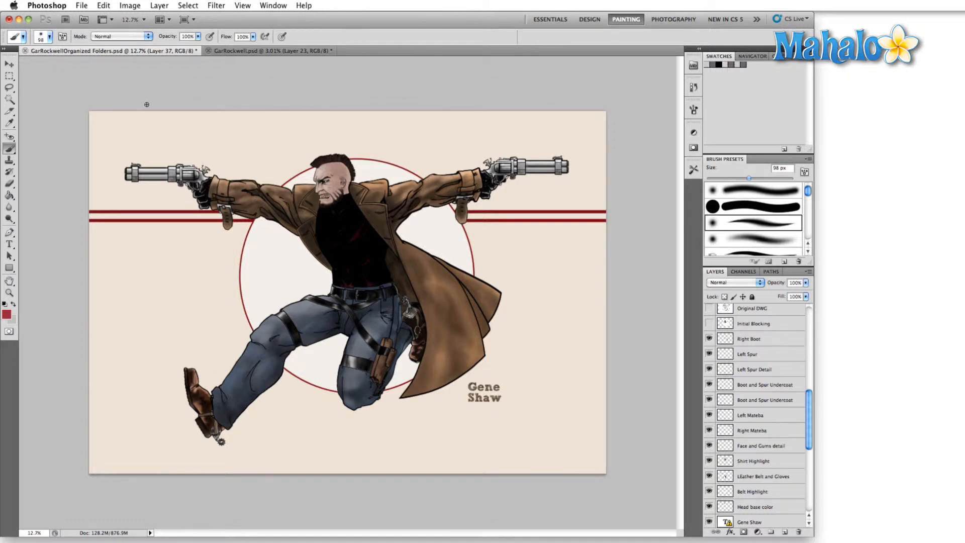
Step: Start Save As for the gunslinger file and place the cursor in its name field
click(80, 6)
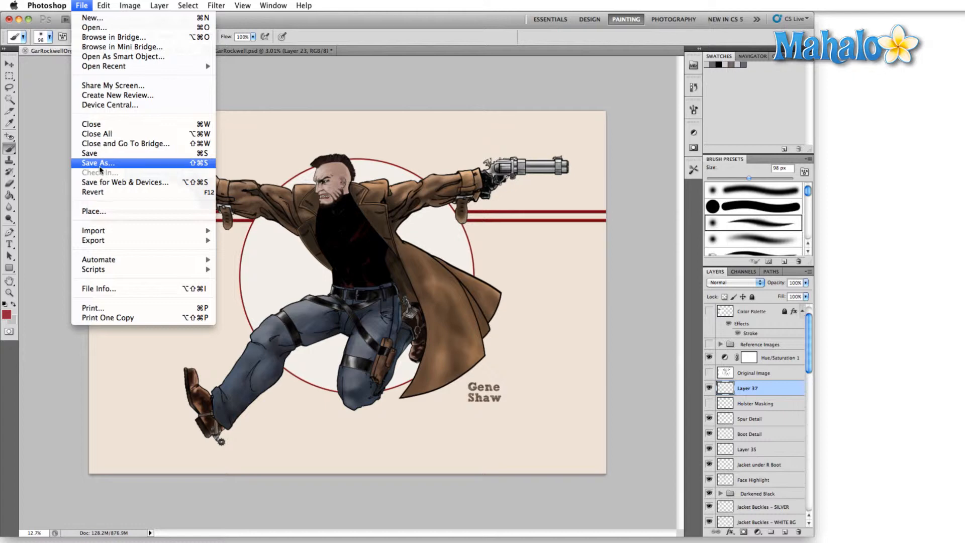
click(98, 162)
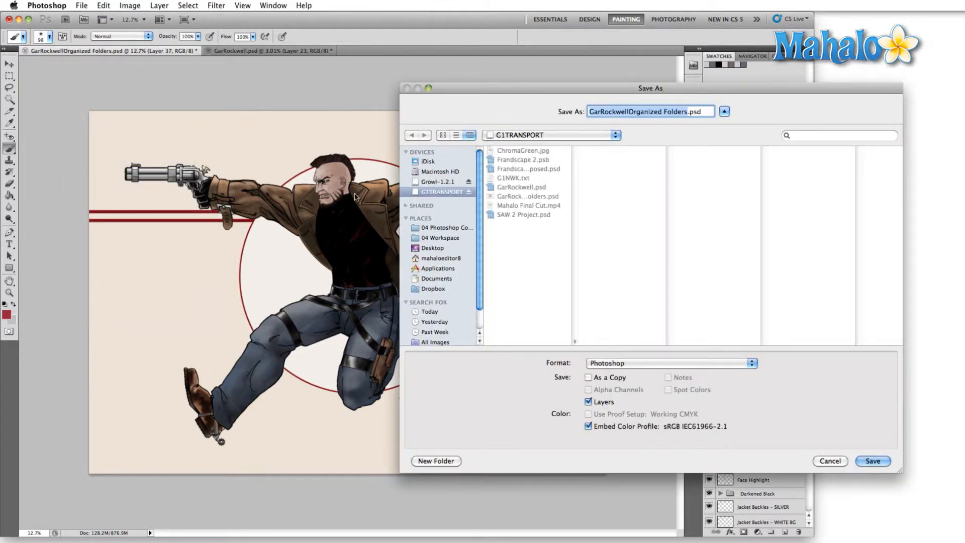
drag(651, 88, 531, 88)
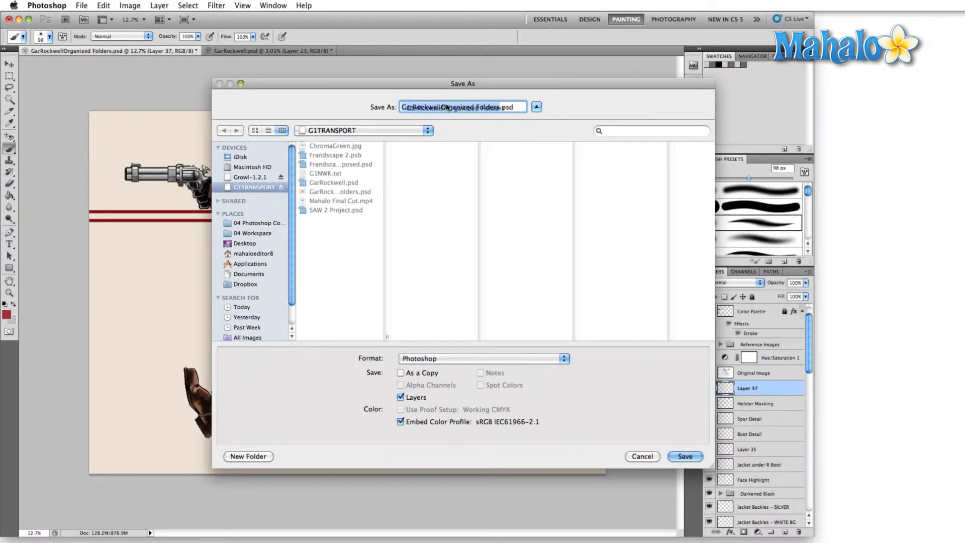
click(454, 107)
text(- )
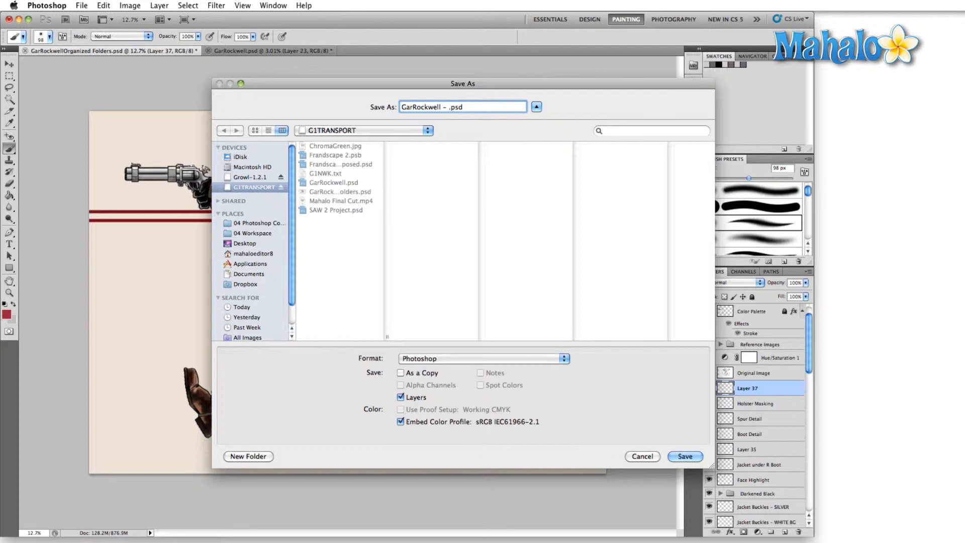
Step: Try a BM version suffix in the file name, then clear it back out
text(BM001)
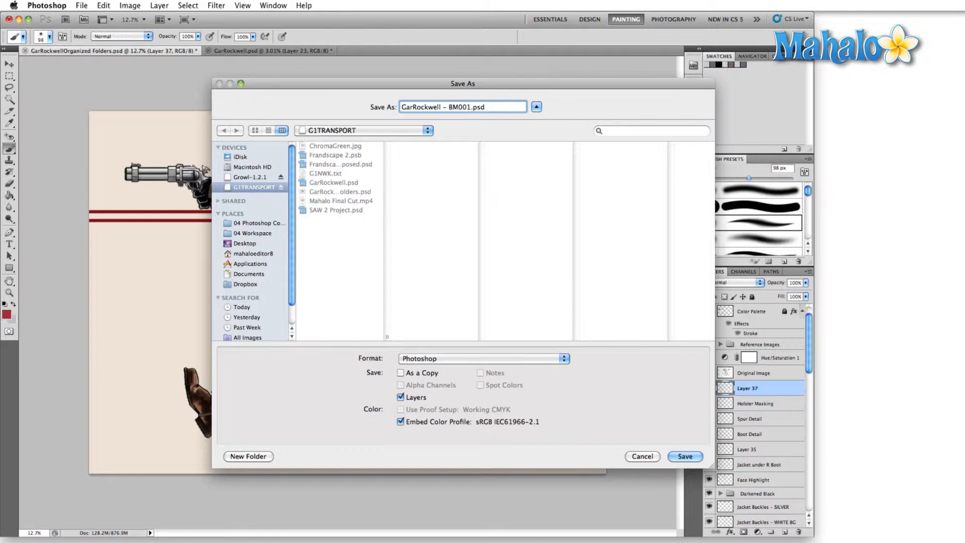
key(Backspace)
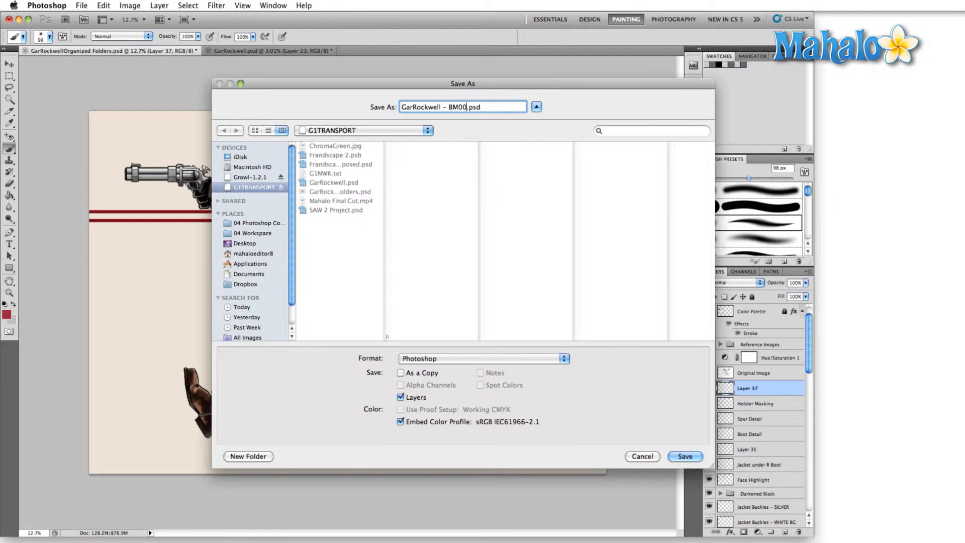
key(backspace)
text(3.02)
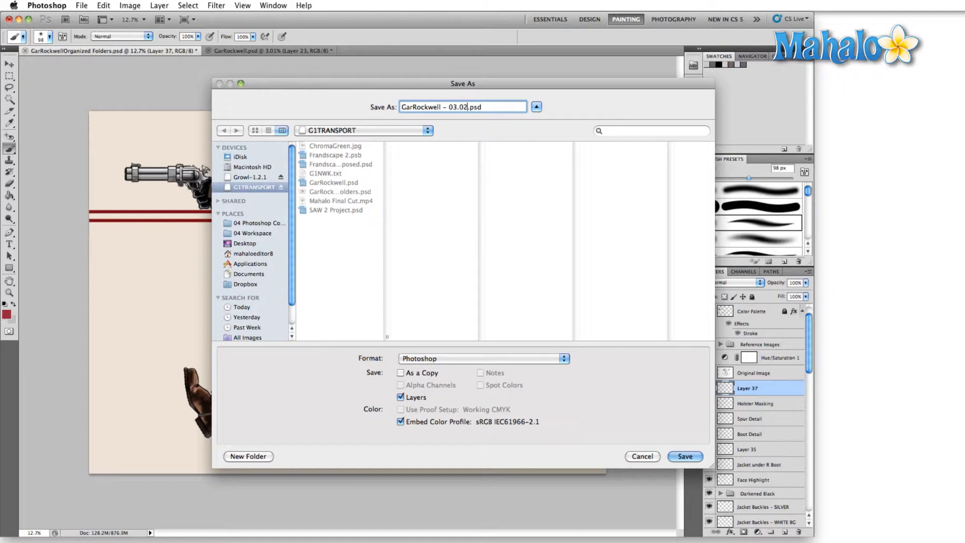
text(.11.)
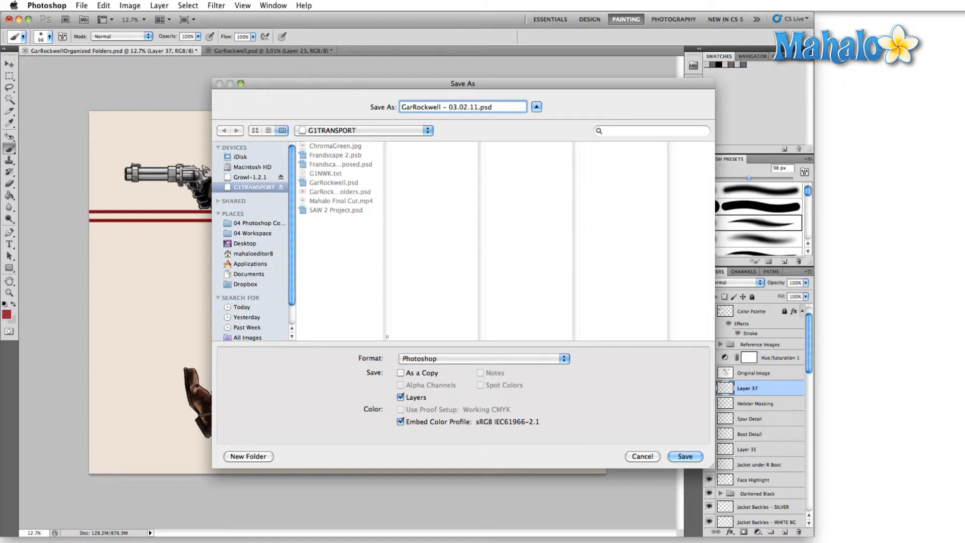
text(BM)
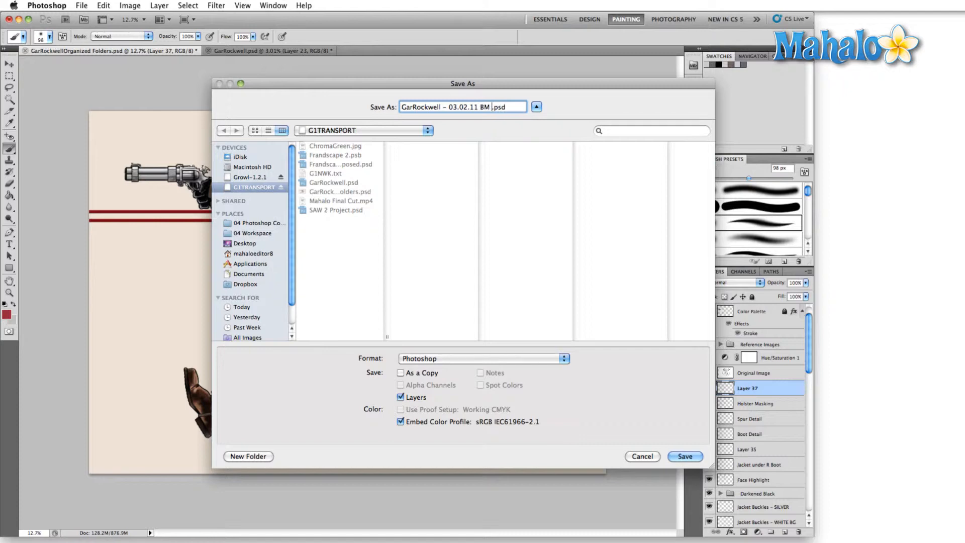
text(002)
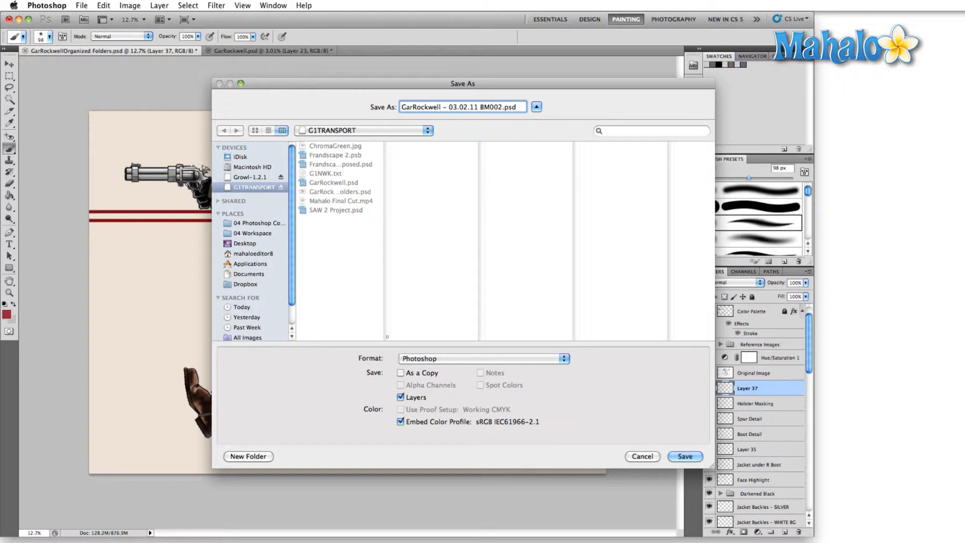
click(501, 107)
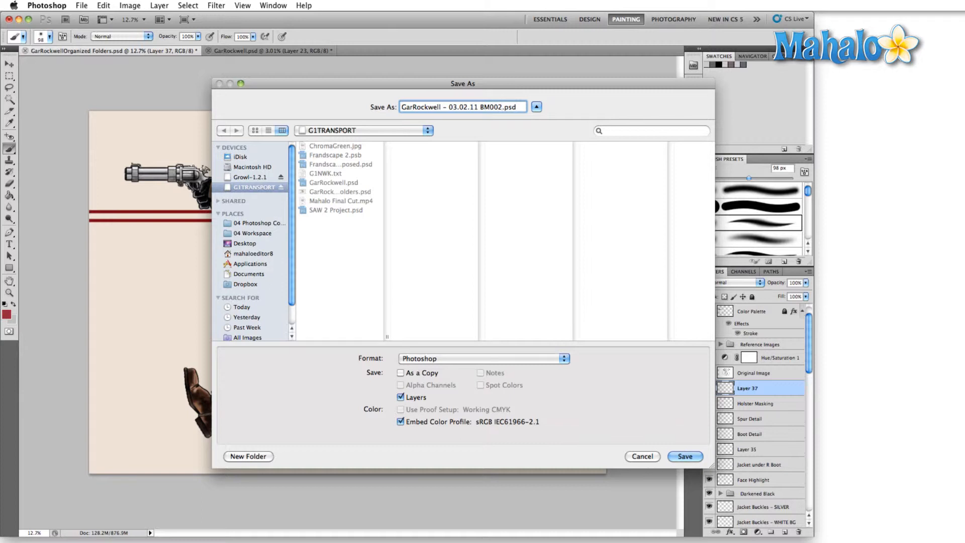
mouse_move(720, 193)
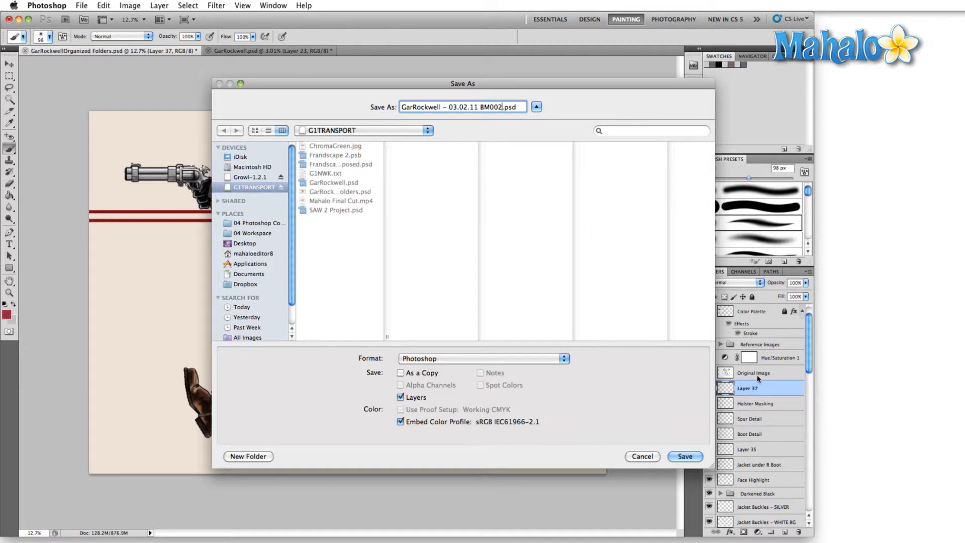
mouse_move(458, 275)
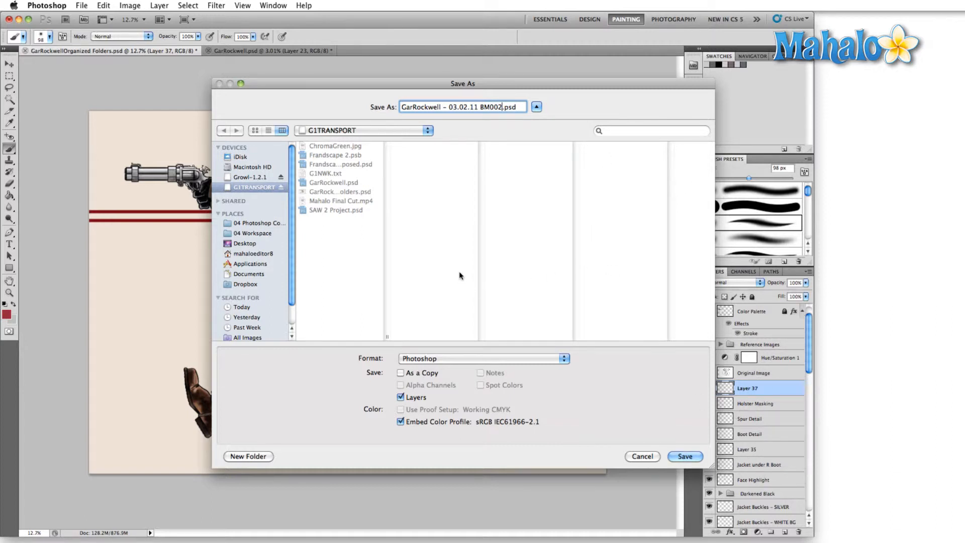
mouse_move(461, 261)
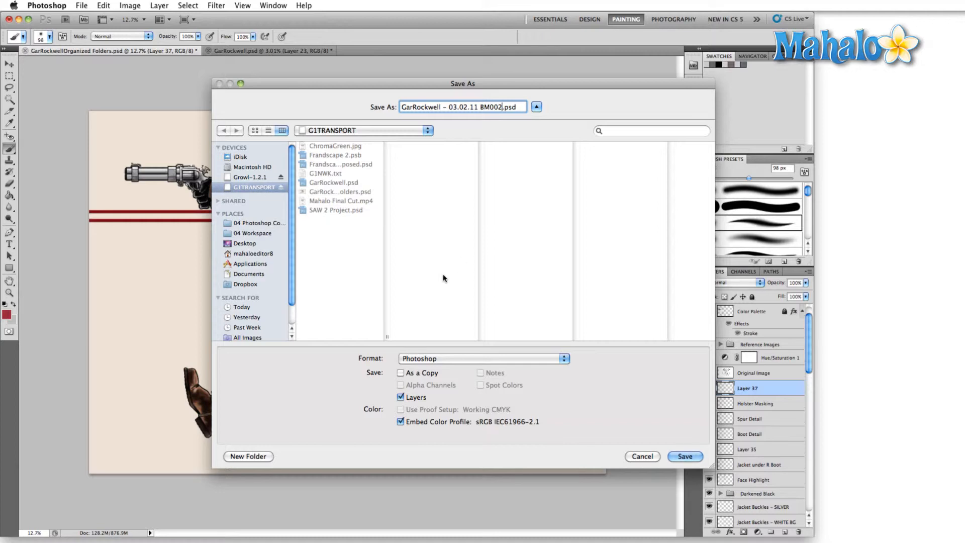
click(685, 456)
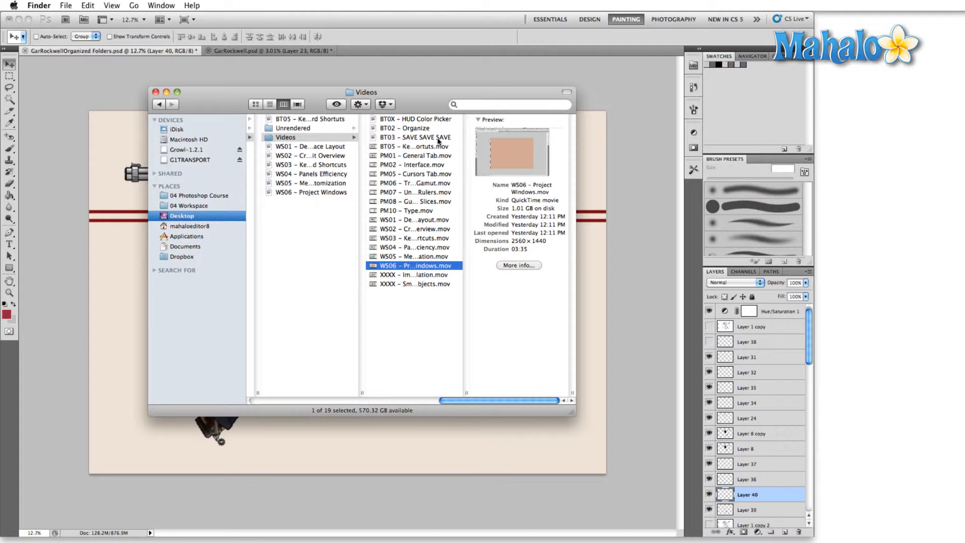
mouse_move(394, 221)
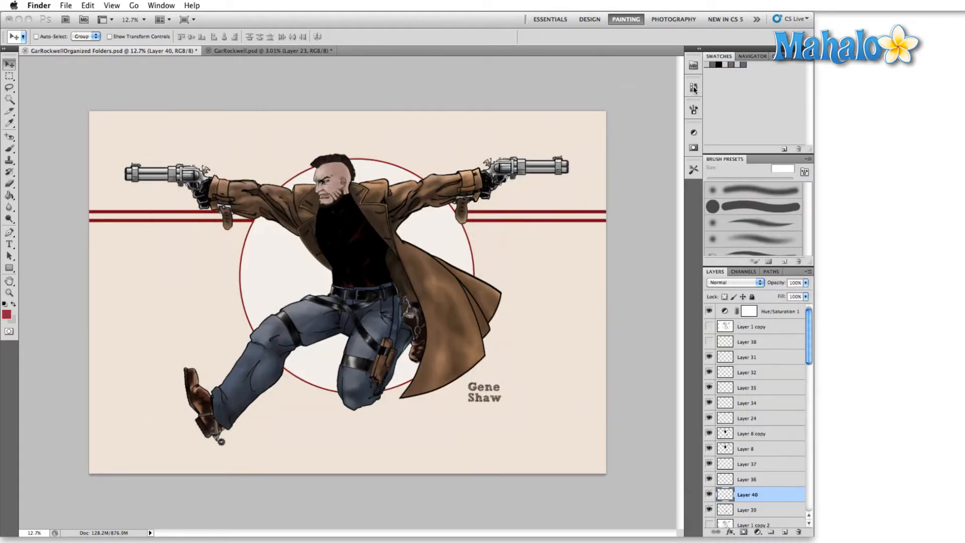
Step: Step through the 5:44:43 PM and GarRockwell.psd snapshots, then add blank Layer 41
click(694, 87)
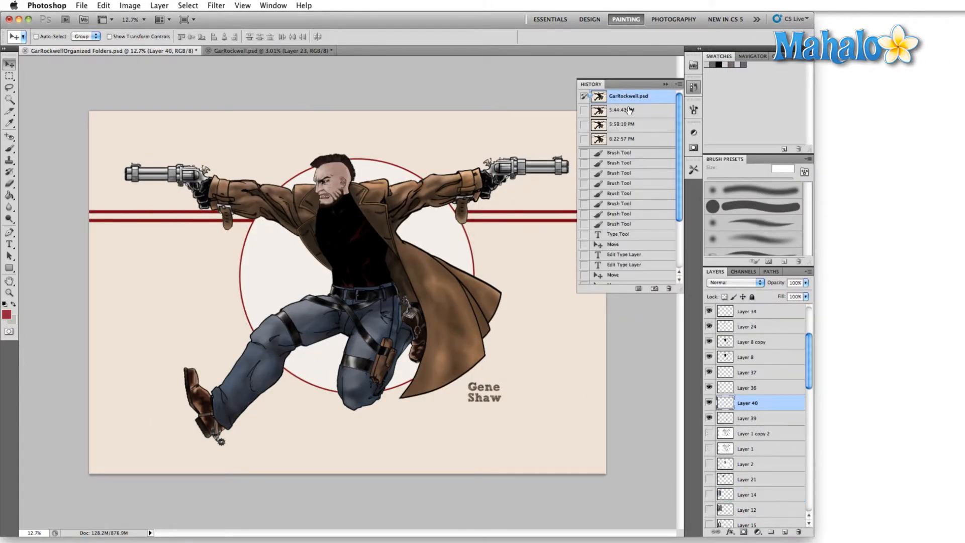
click(621, 123)
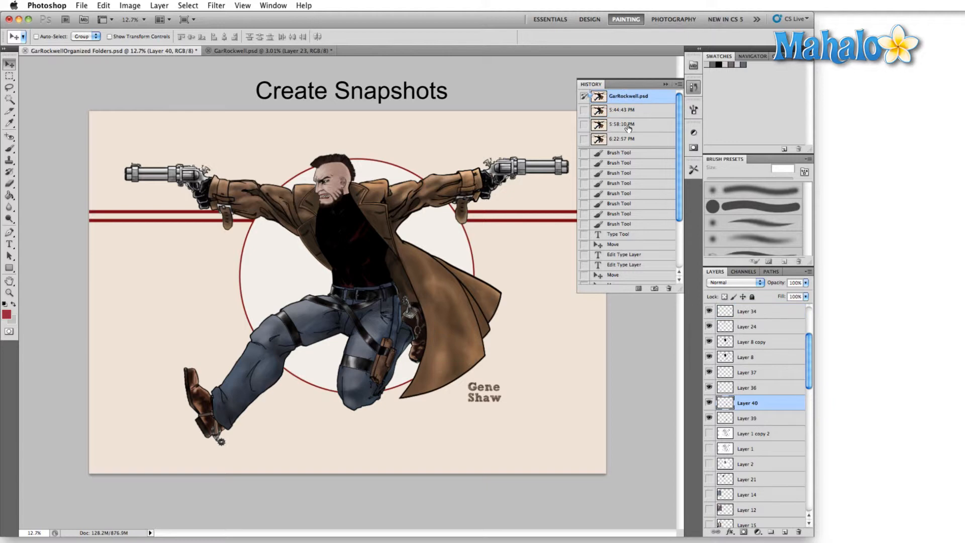
click(622, 109)
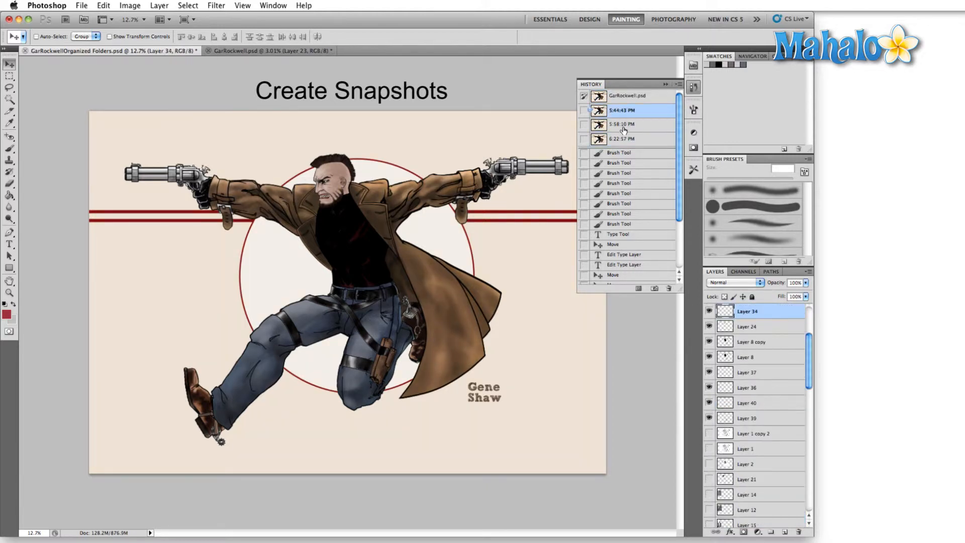
click(621, 138)
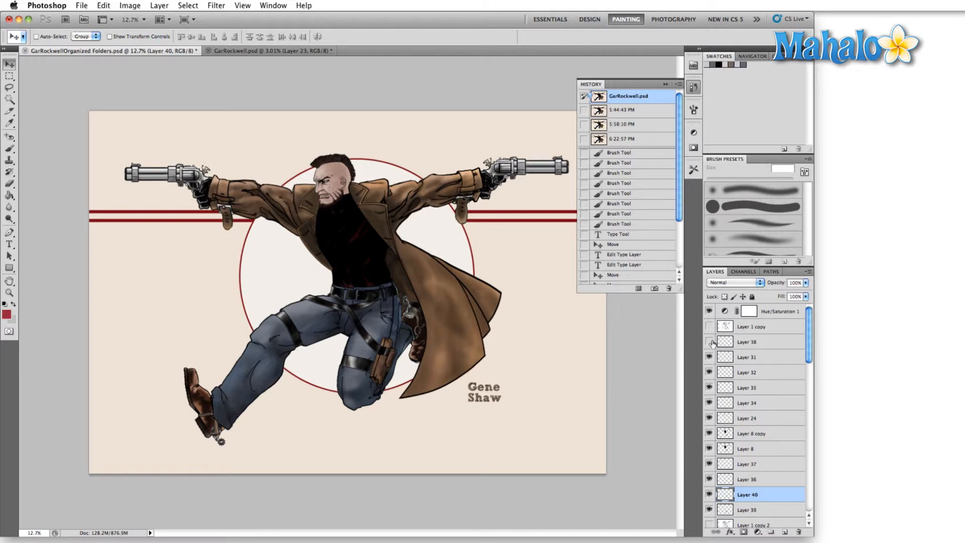
click(746, 342)
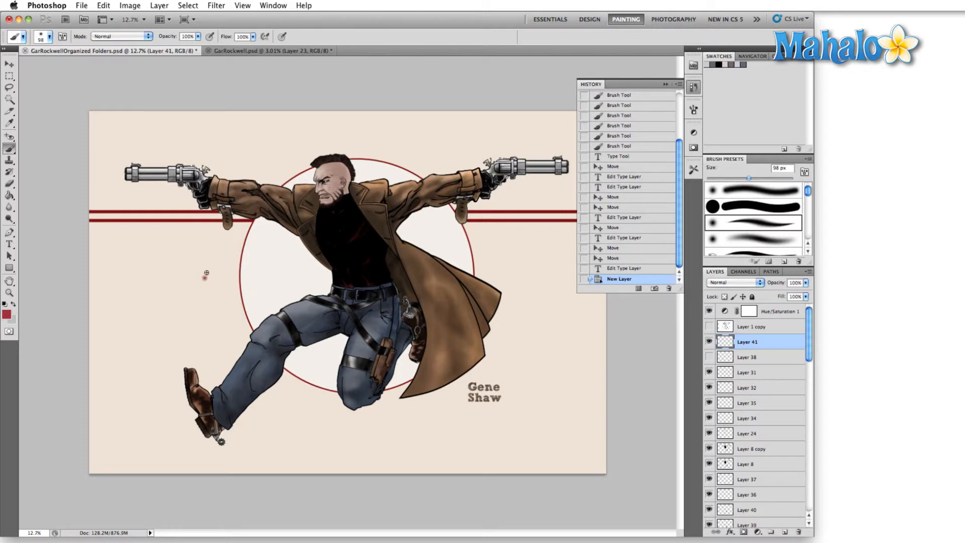
Step: Create a history snapshot named Purple Line and bring up the foreground colour picker
click(655, 289)
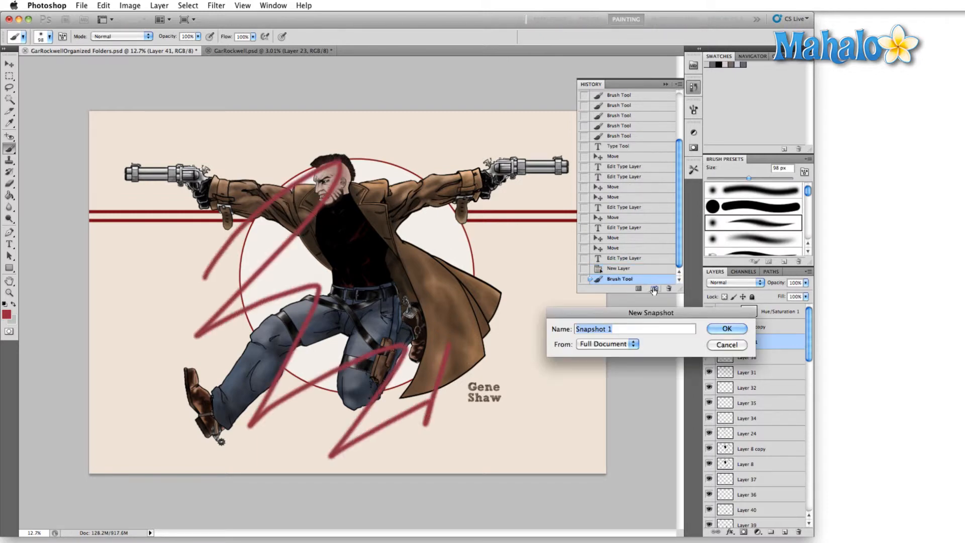
text(Purple)
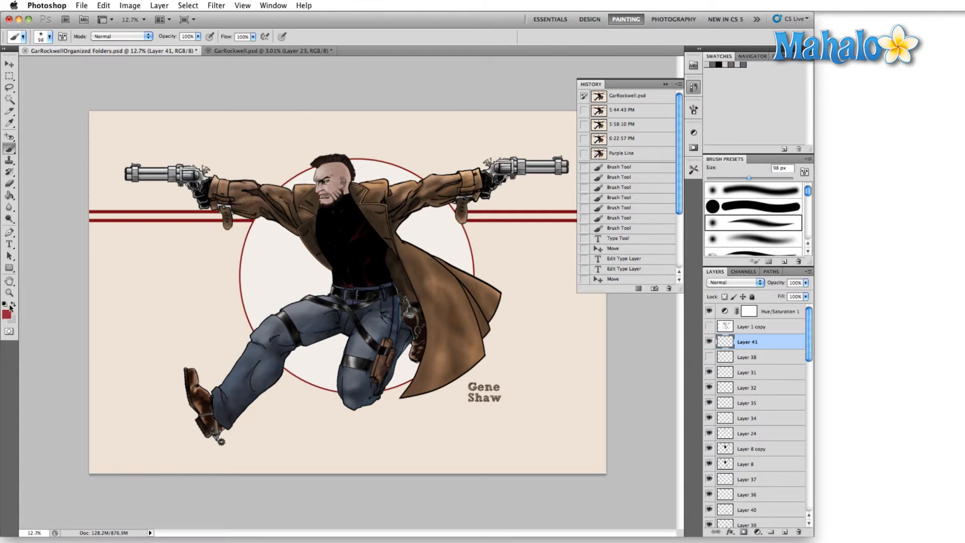
click(7, 315)
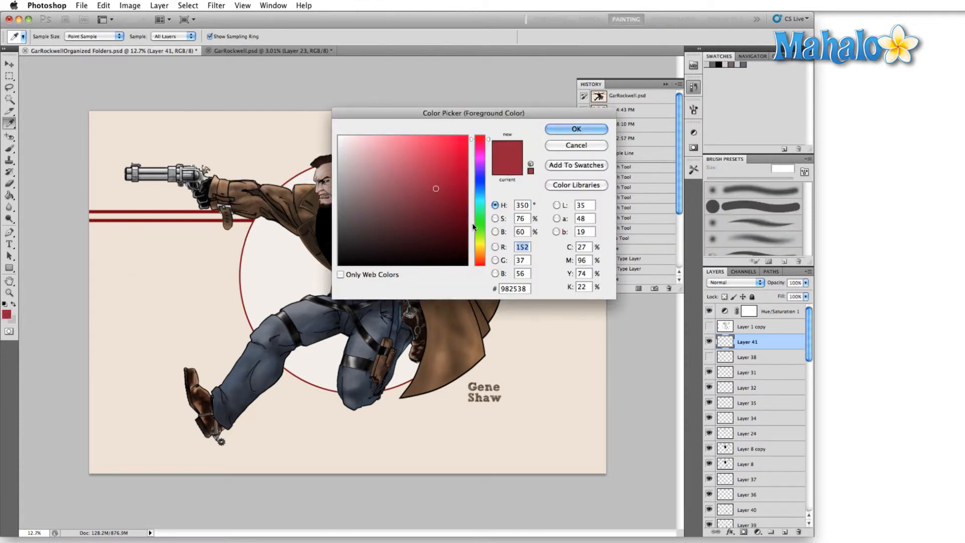
Step: Pick green as the paint colour and step back in history to reveal the title-card layout
click(575, 129)
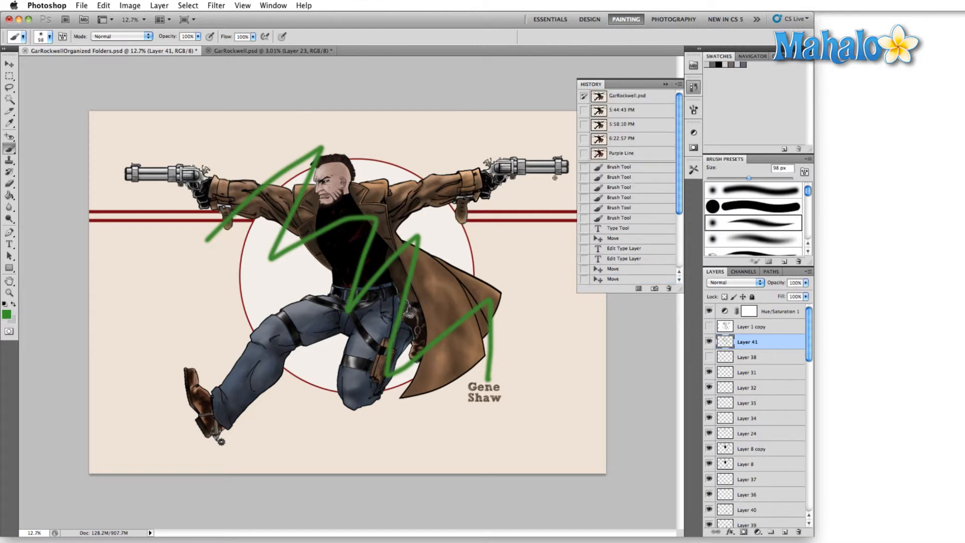
click(621, 153)
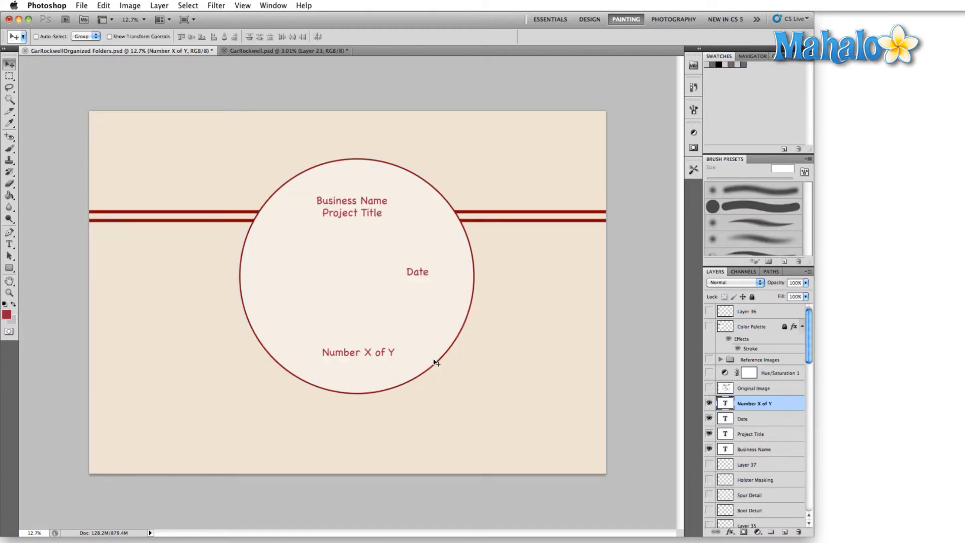
mouse_move(308, 207)
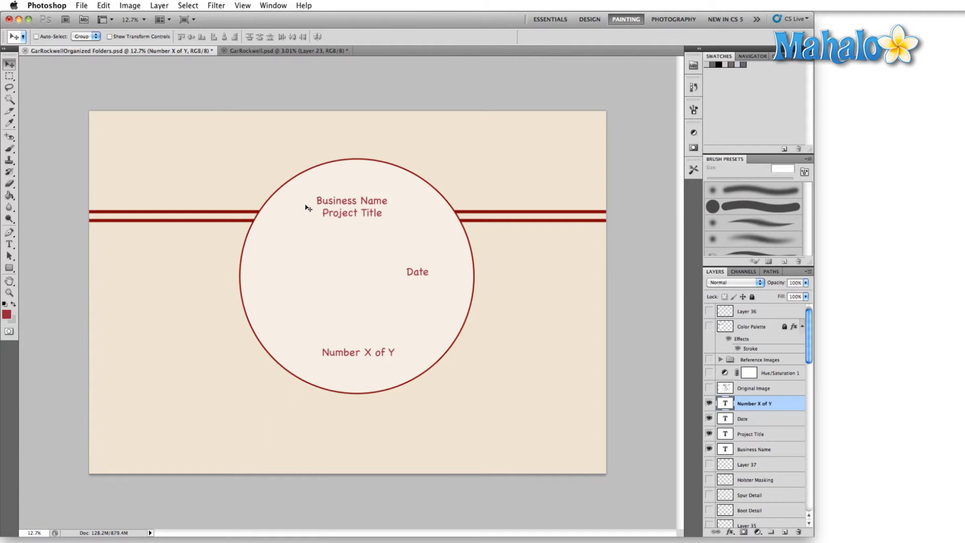
mouse_move(352, 221)
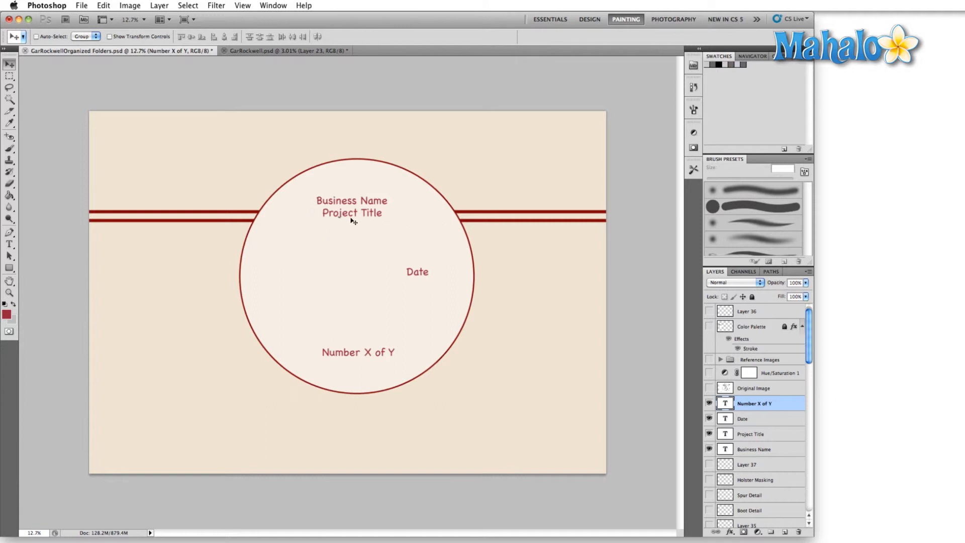
mouse_move(344, 220)
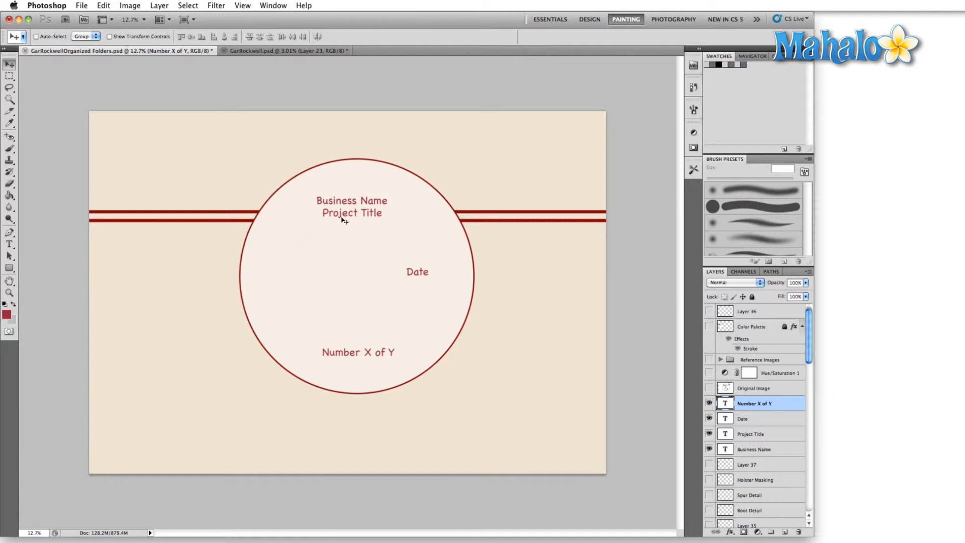
Step: Duplicate the Project Title layer and edit the placeholder to read Number 2 of 5
click(750, 434)
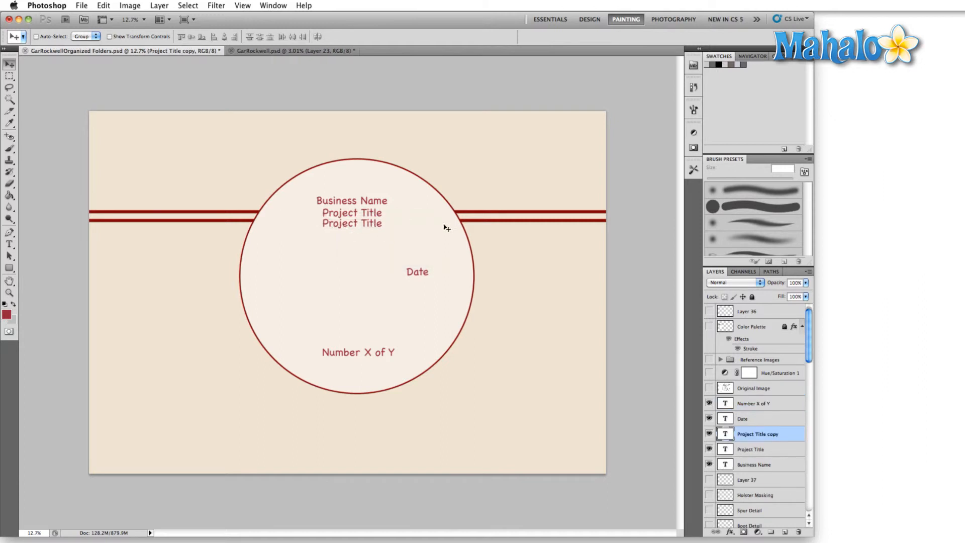
mouse_move(339, 233)
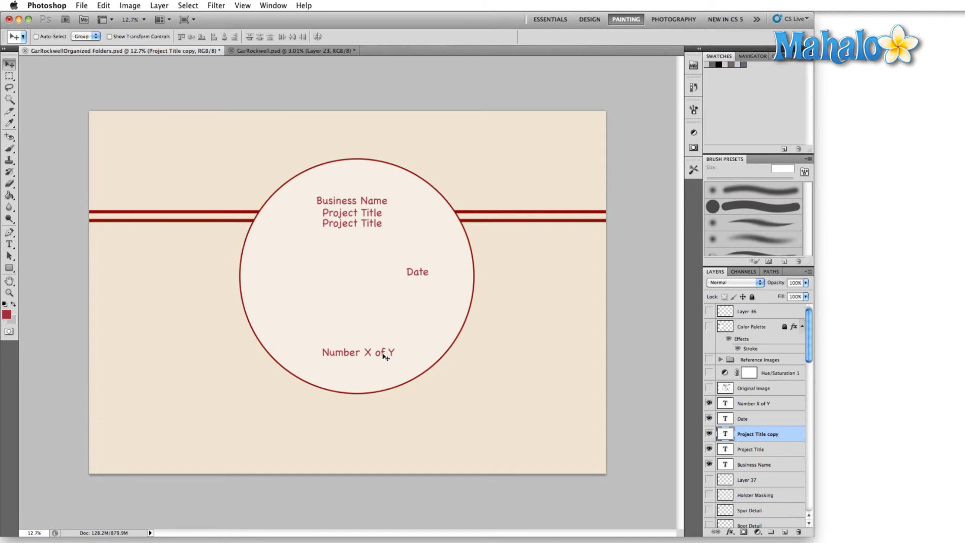
click(368, 352)
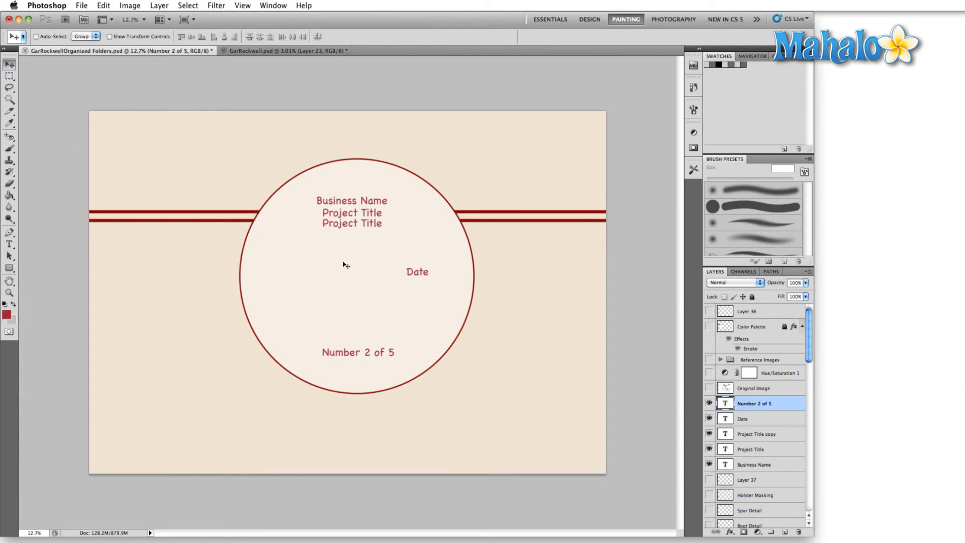
mouse_move(364, 266)
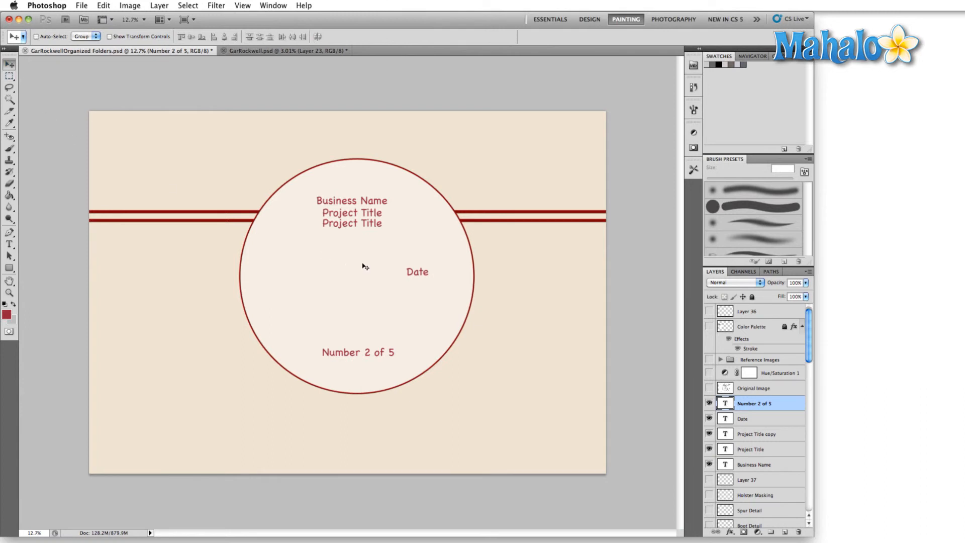